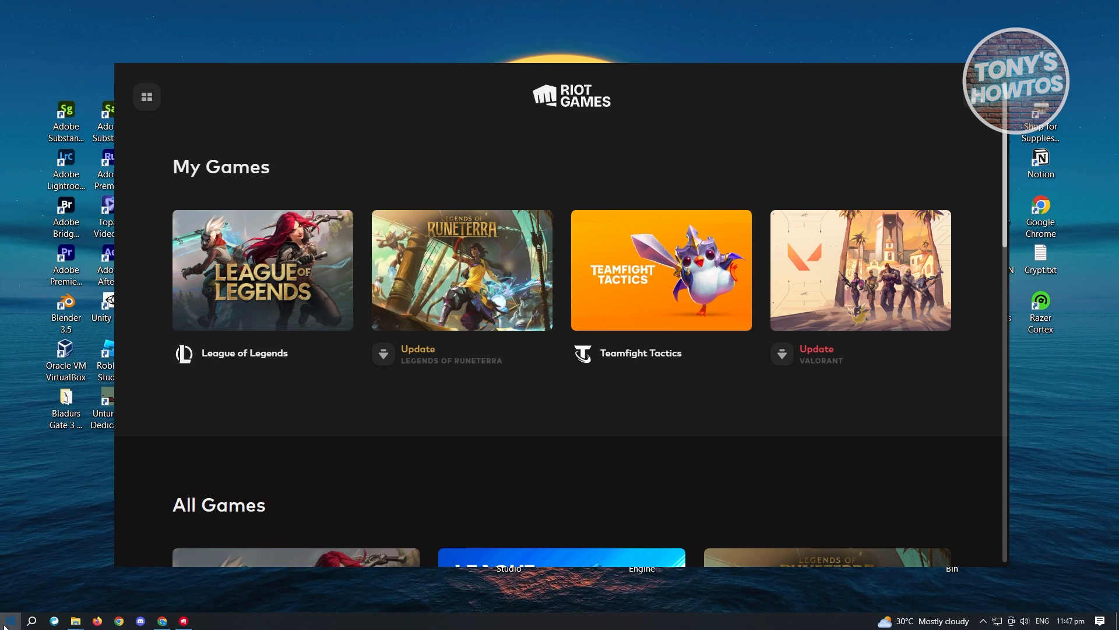
Step: Filter the Apps & features list by 'riot' in Windows Settings, leaving Riot Vanguard listed
left_click(10, 619)
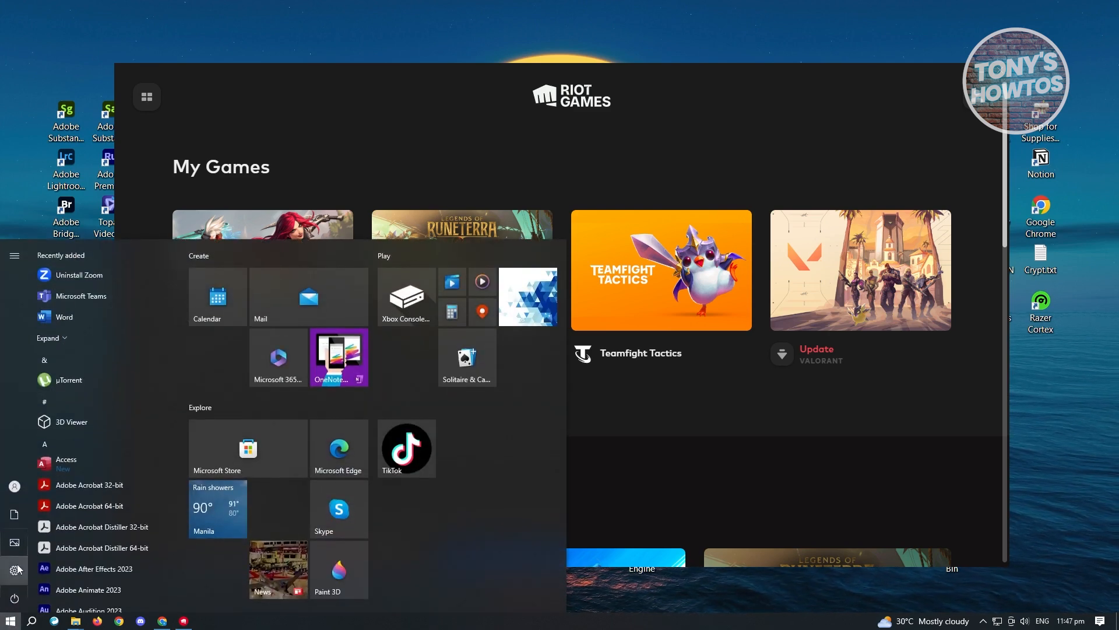
left_click(14, 569)
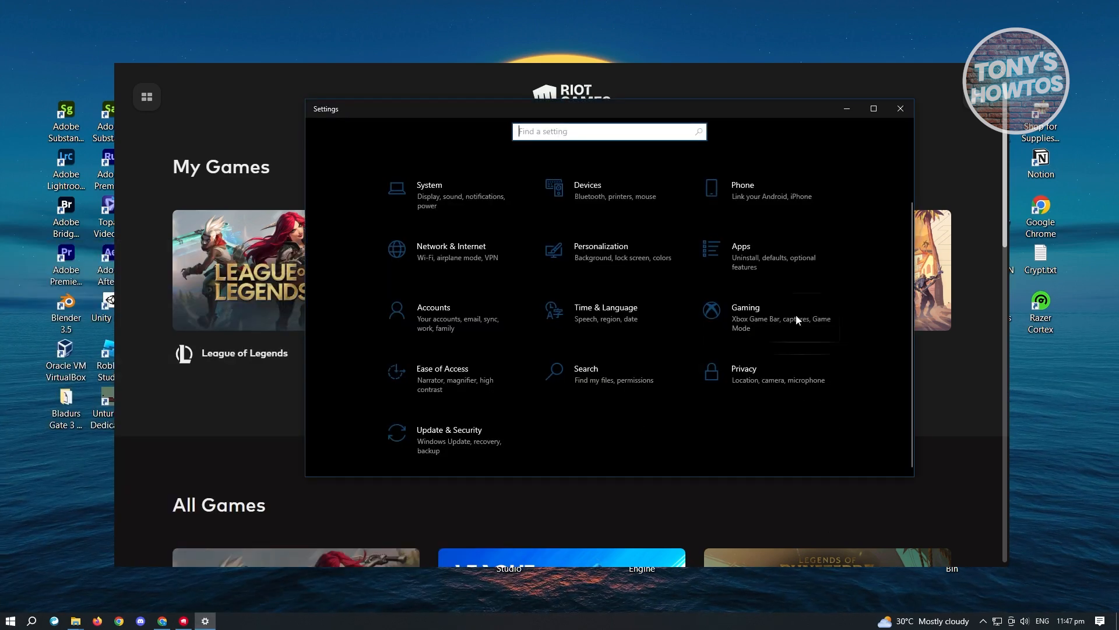
left_click(740, 256)
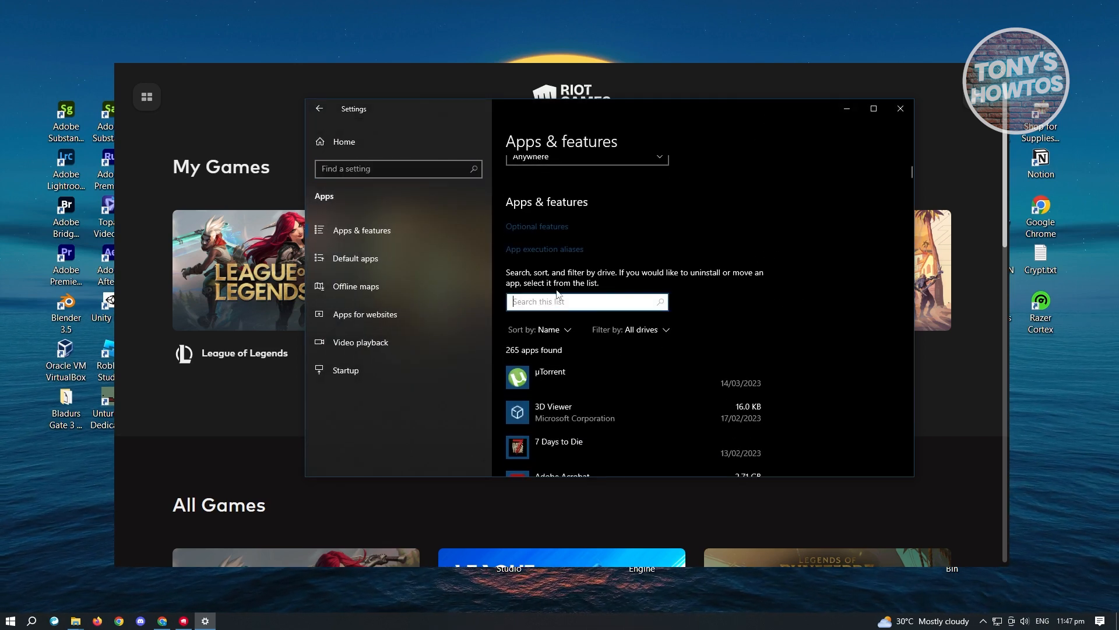
type("r")
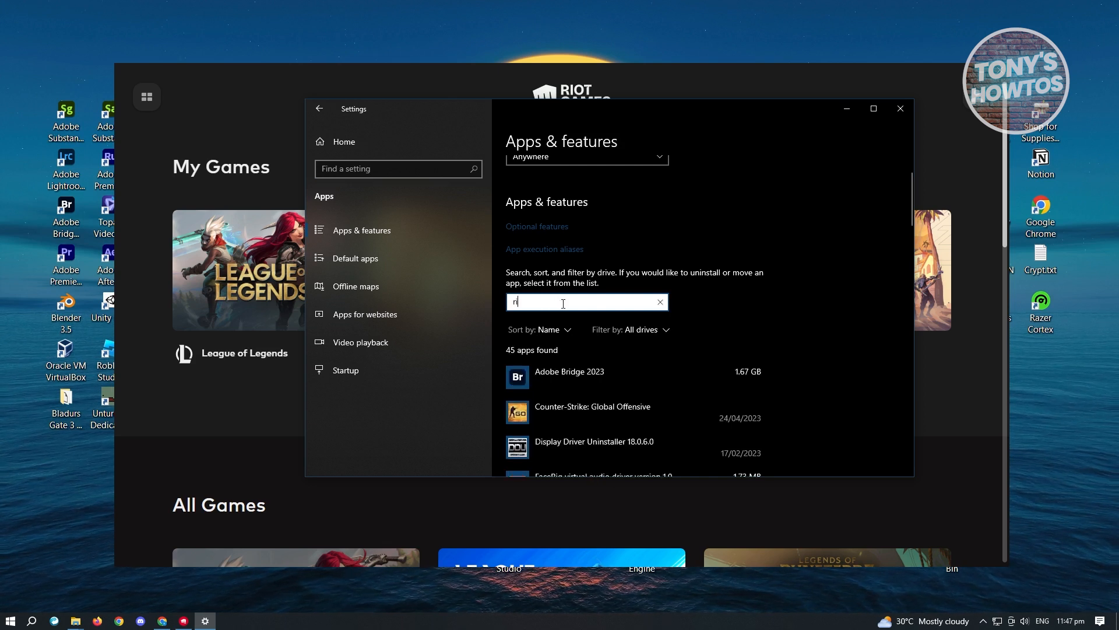
type("ot")
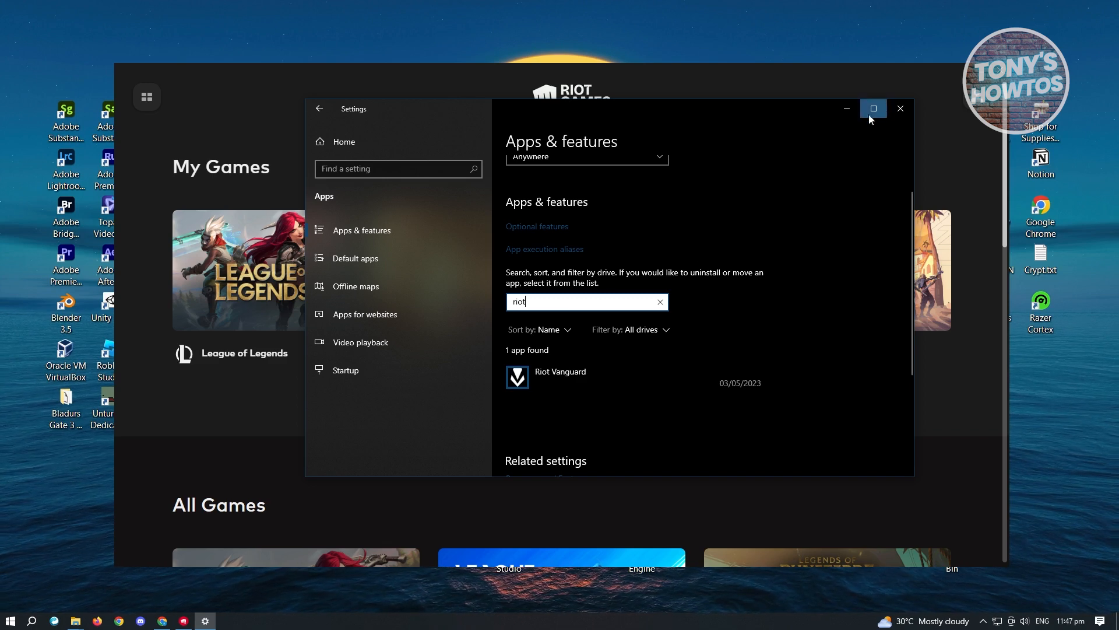
mouse_move(901, 109)
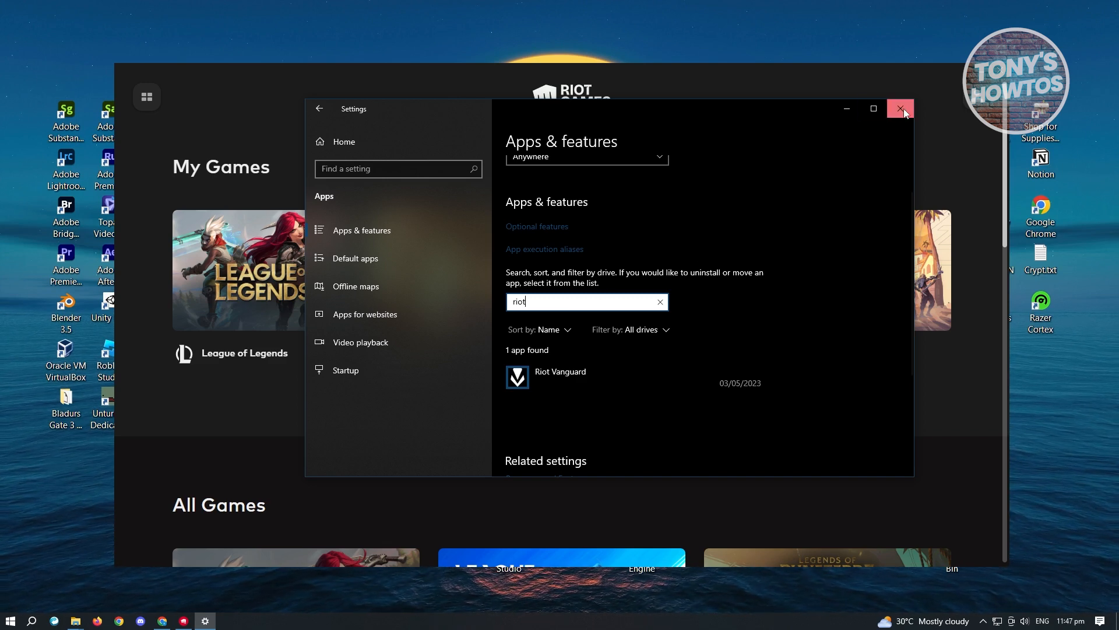
Step: Launch Task Manager from Start search and end the Riot Client (32 bit) process
left_click(899, 108)
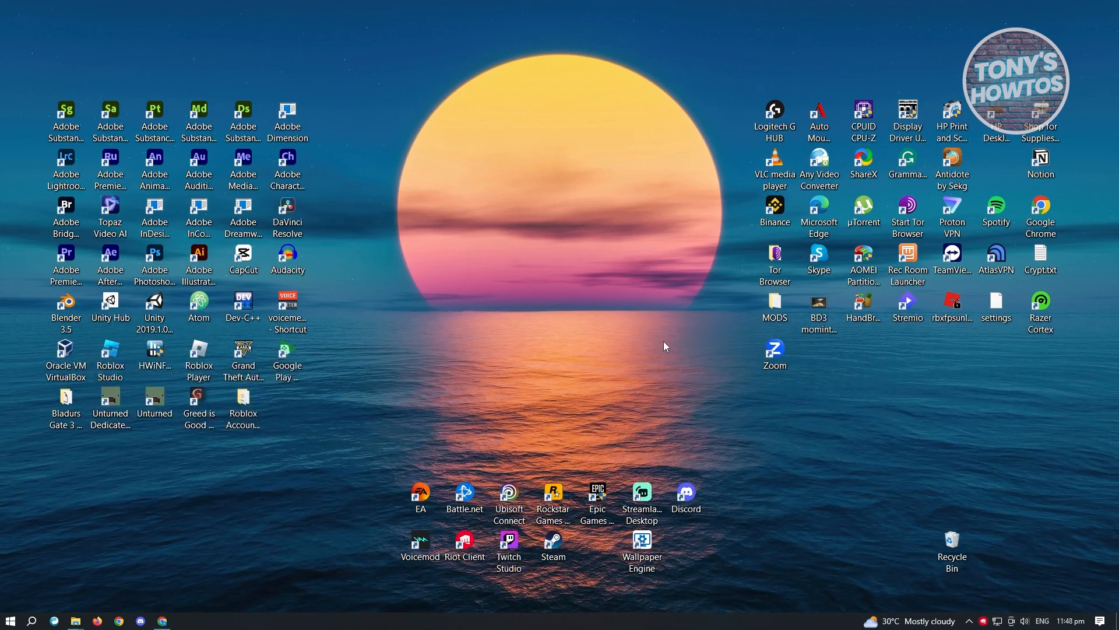
mouse_move(11, 615)
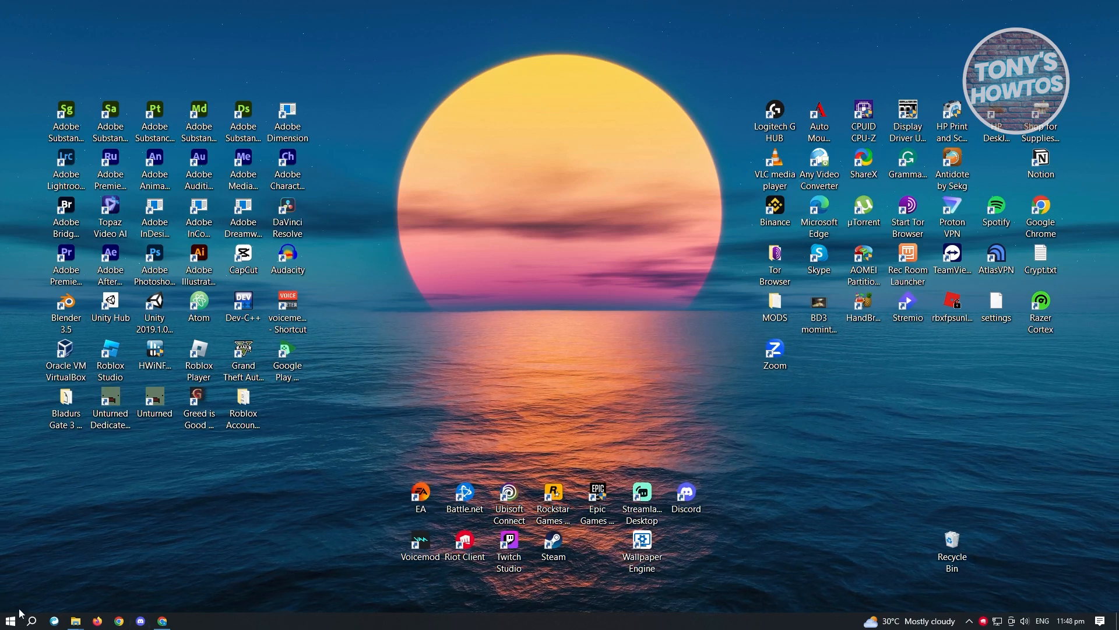
left_click(10, 619)
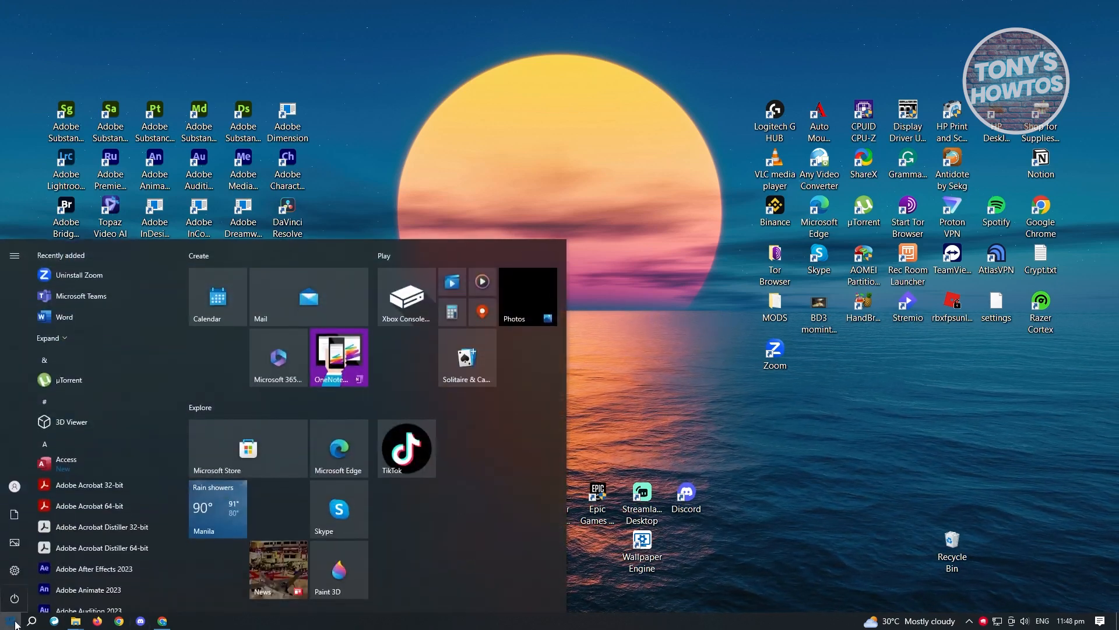
type("ta")
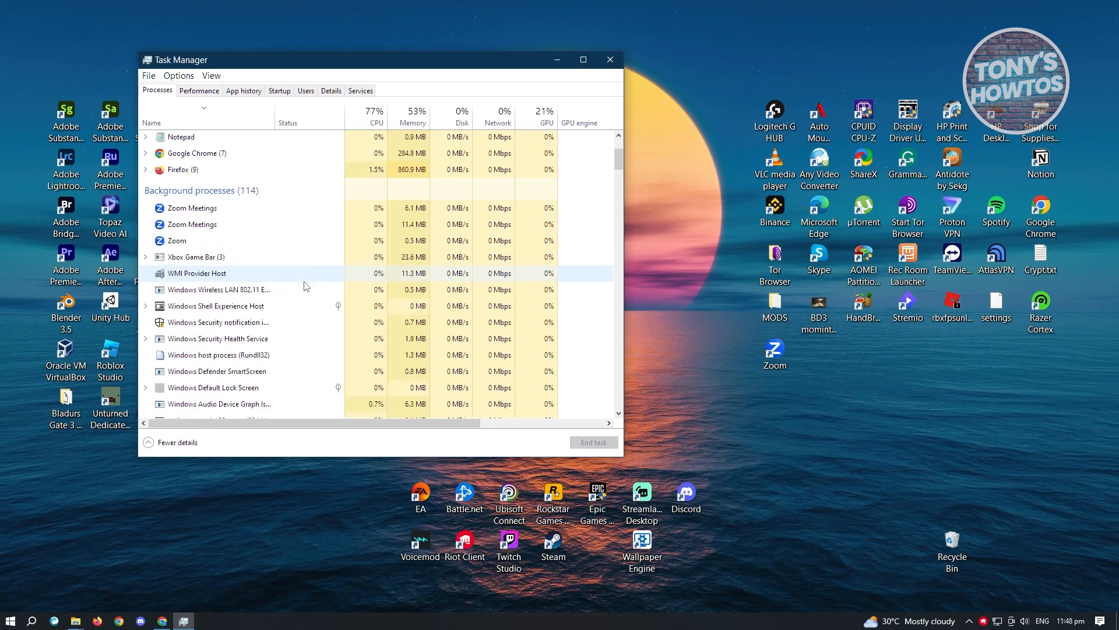
scroll("down", 3)
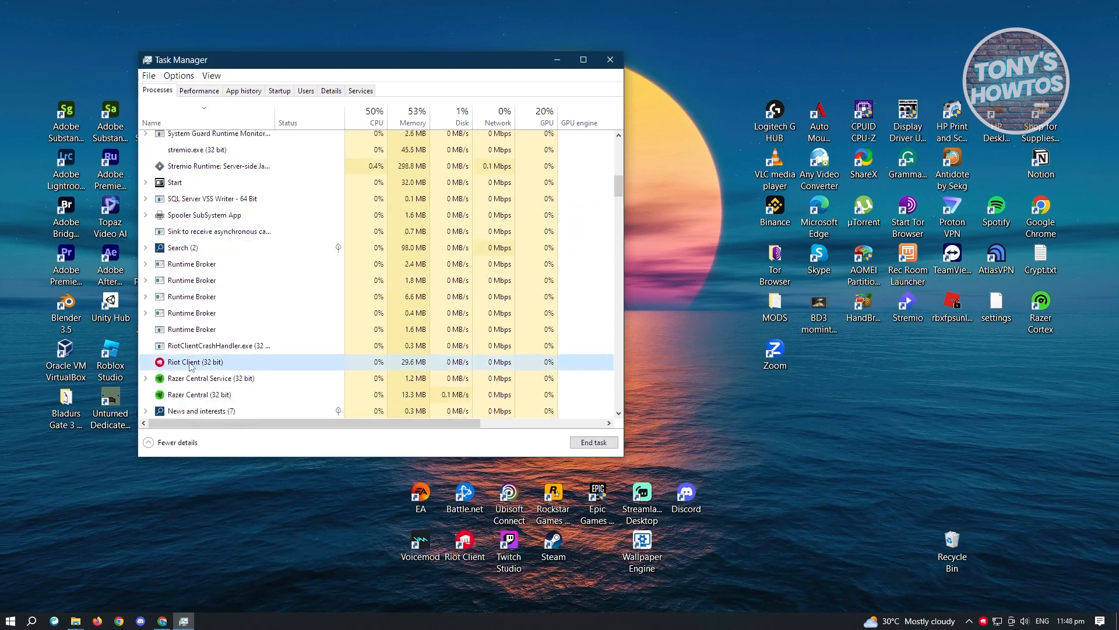
right_click(193, 361)
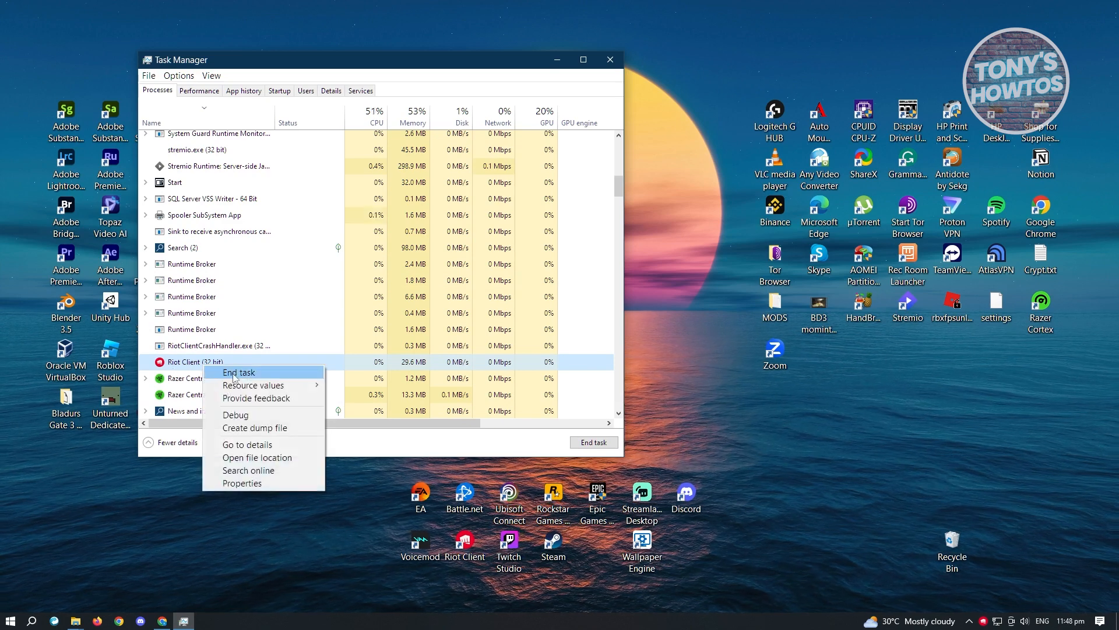
left_click(237, 372)
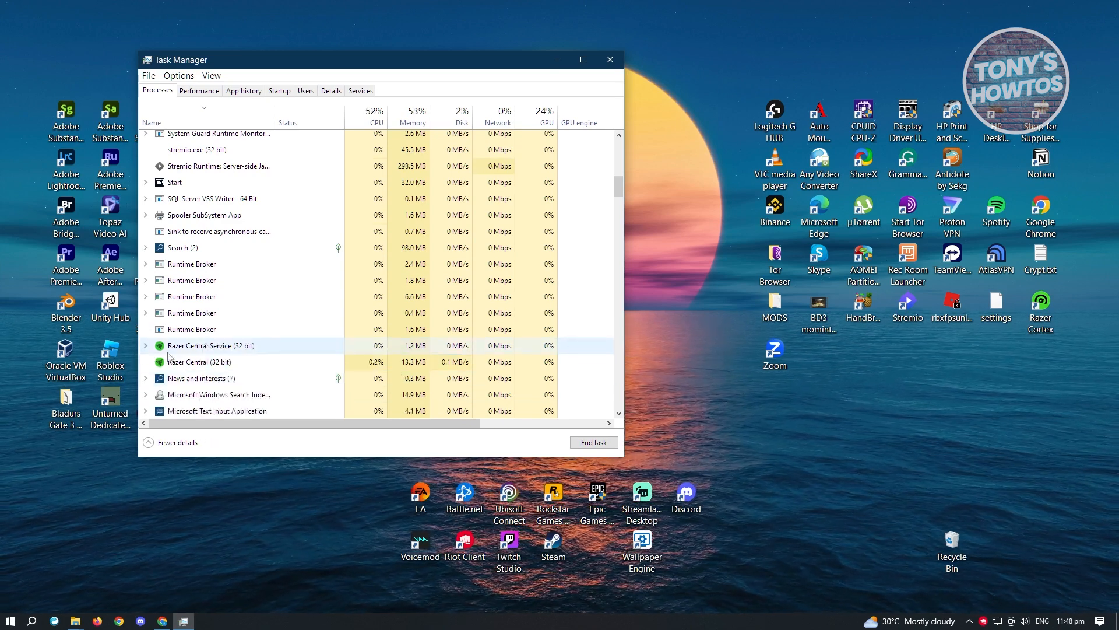
mouse_move(610, 60)
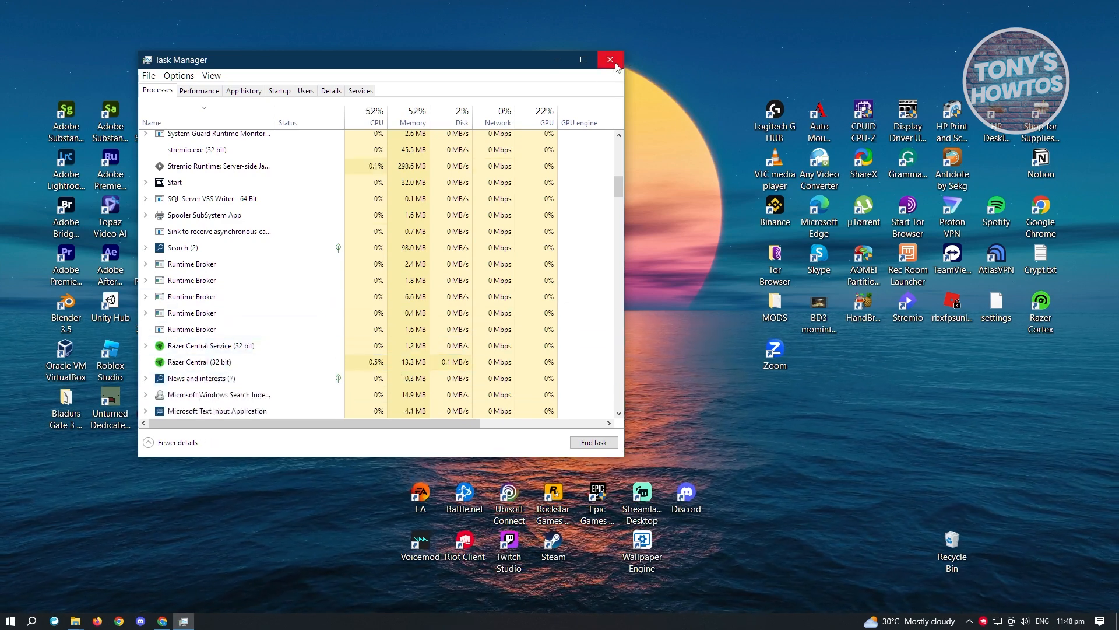
mouse_move(609, 60)
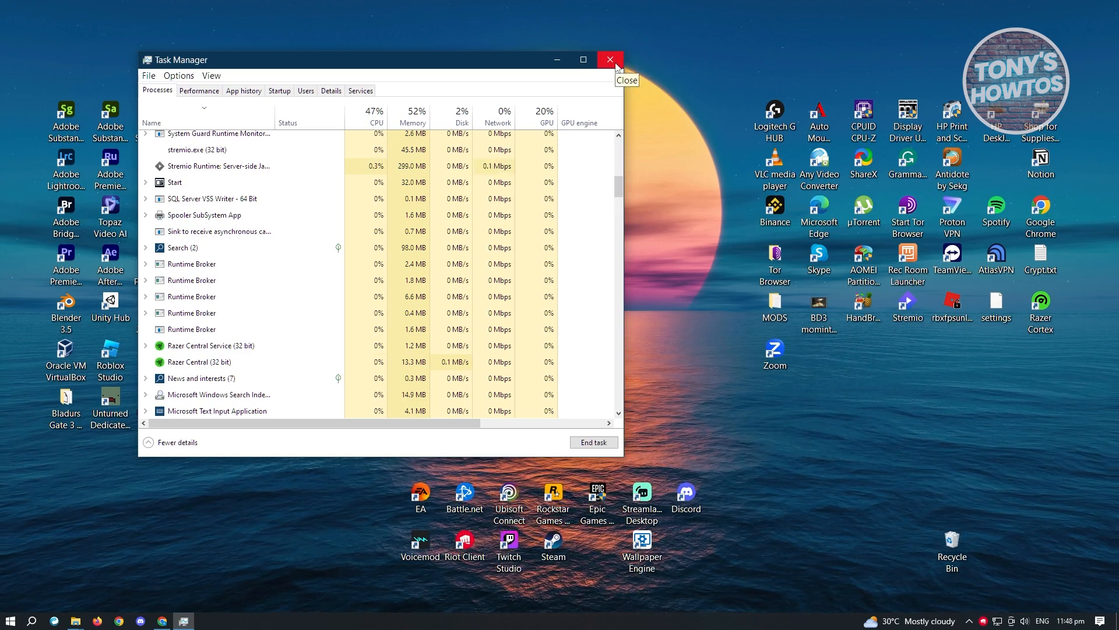
Step: Search 'riot' and open Riot Client's file location in Start Menu Programs
left_click(610, 60)
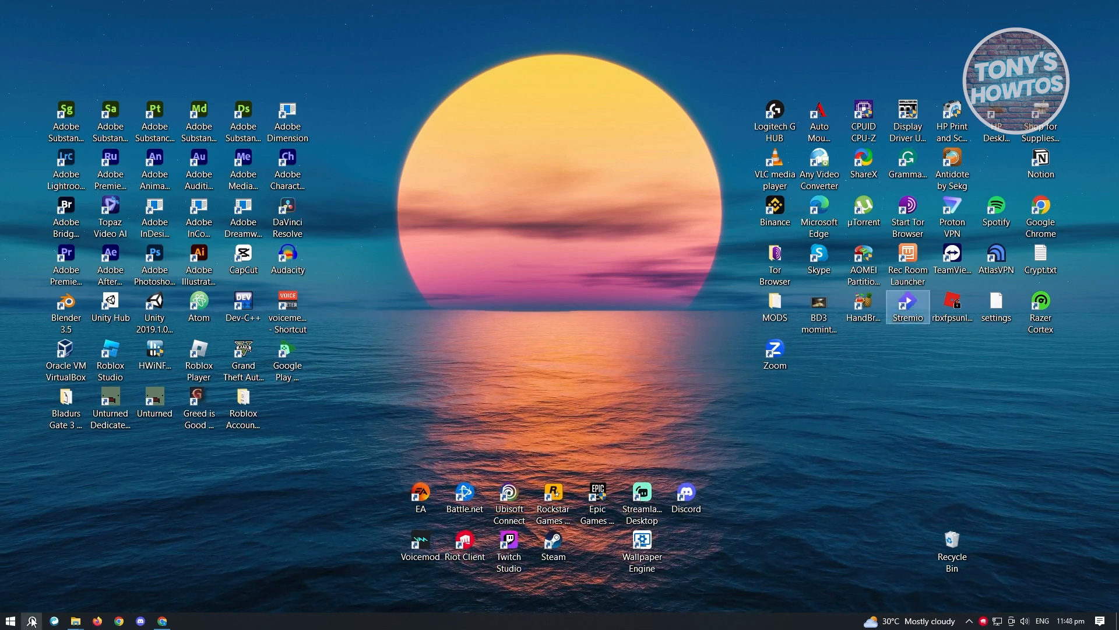
left_click(32, 621)
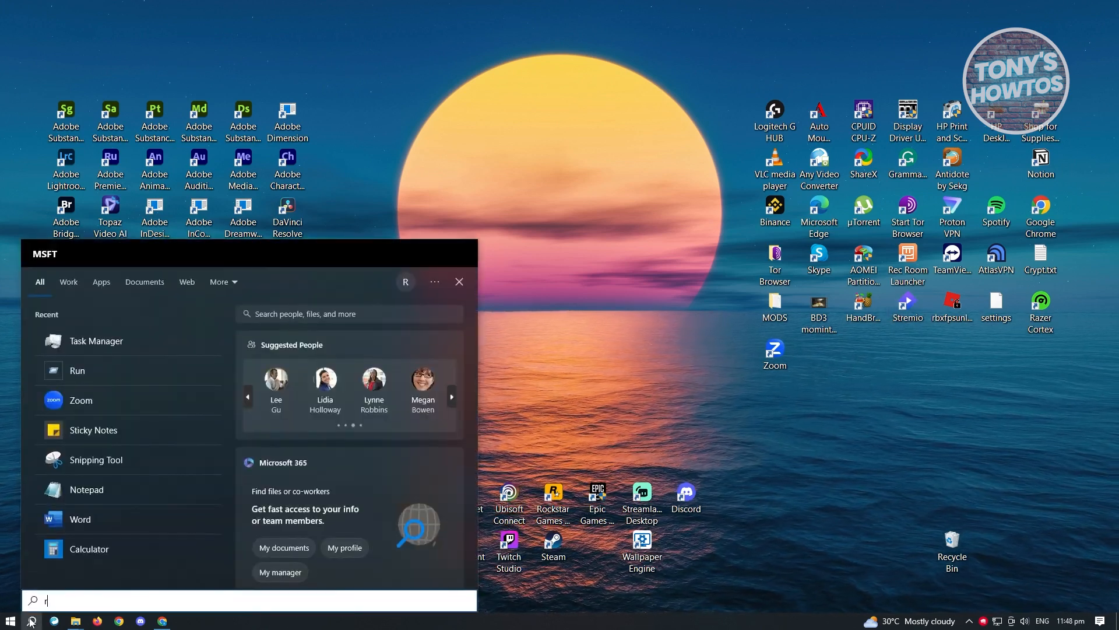
type("iot")
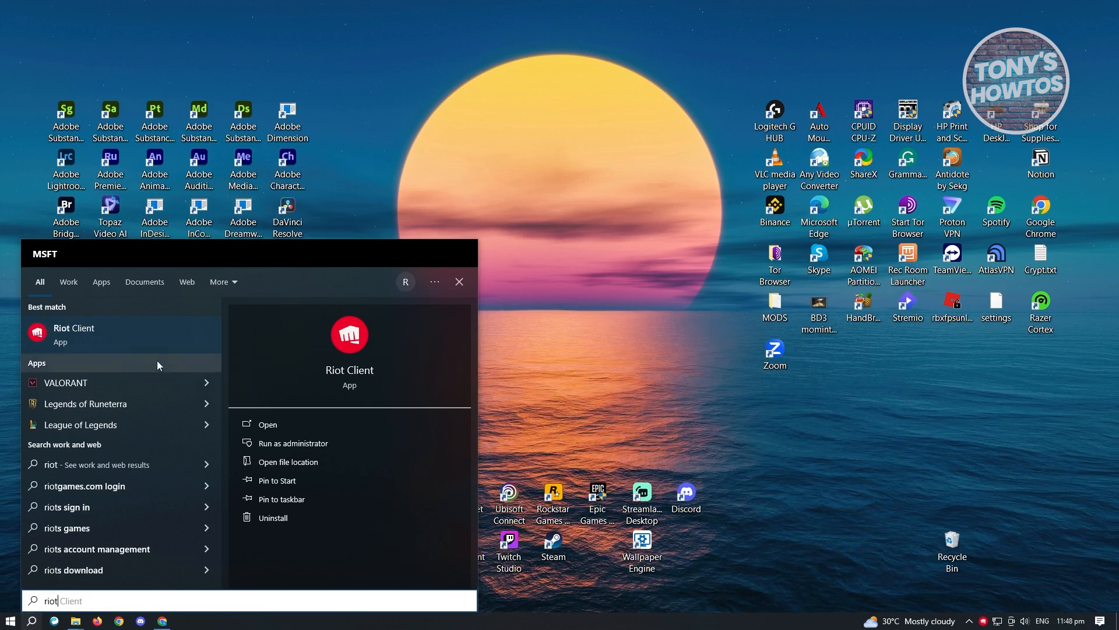
right_click(74, 334)
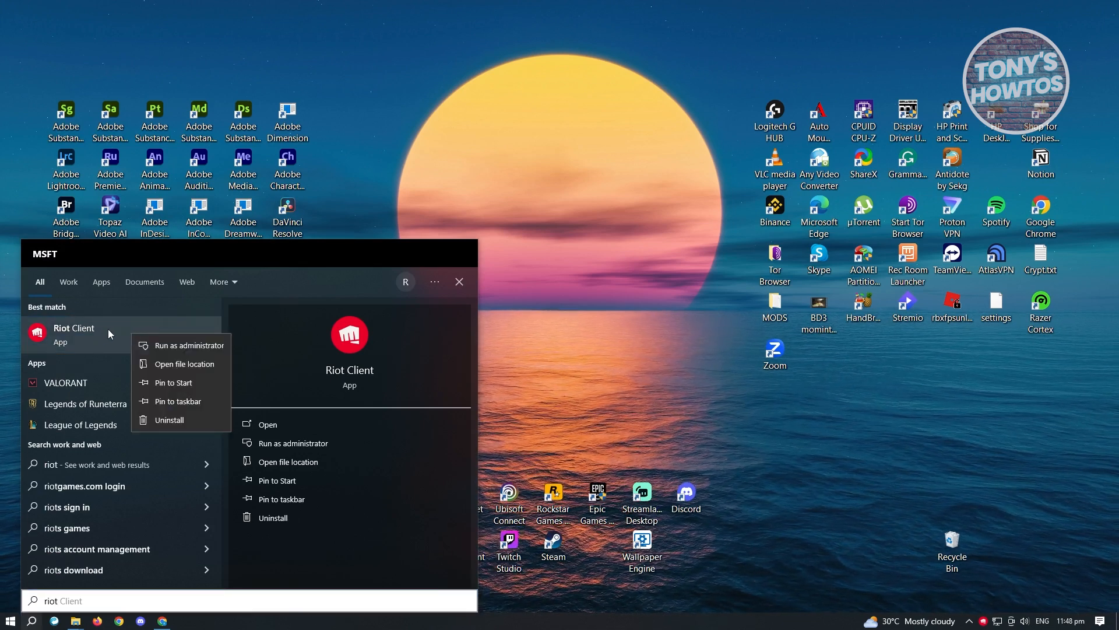
mouse_move(184, 364)
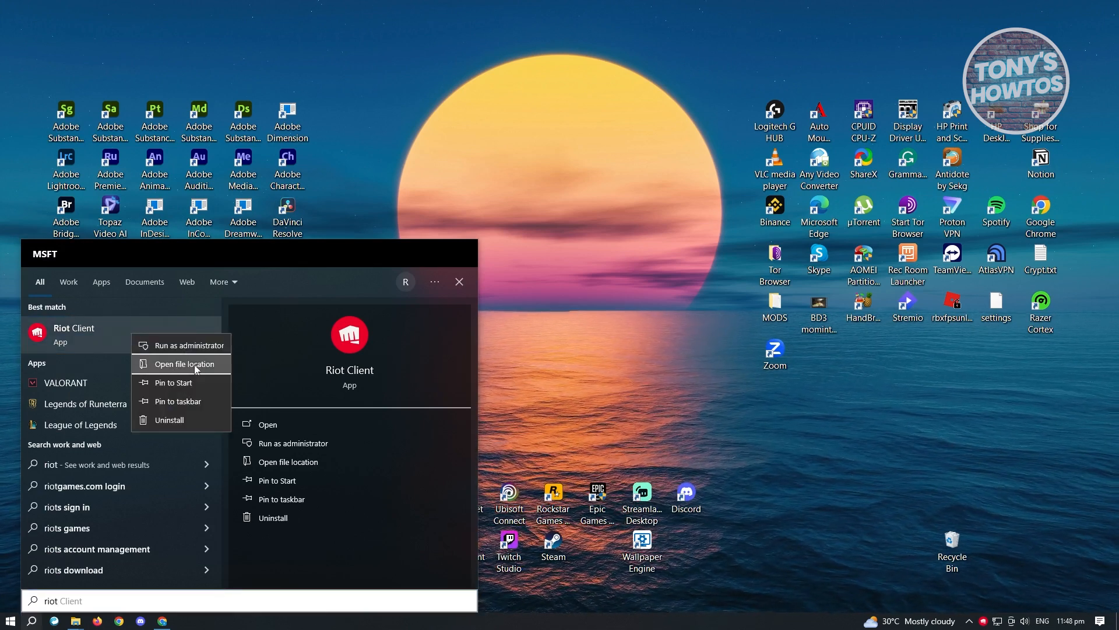
left_click(183, 364)
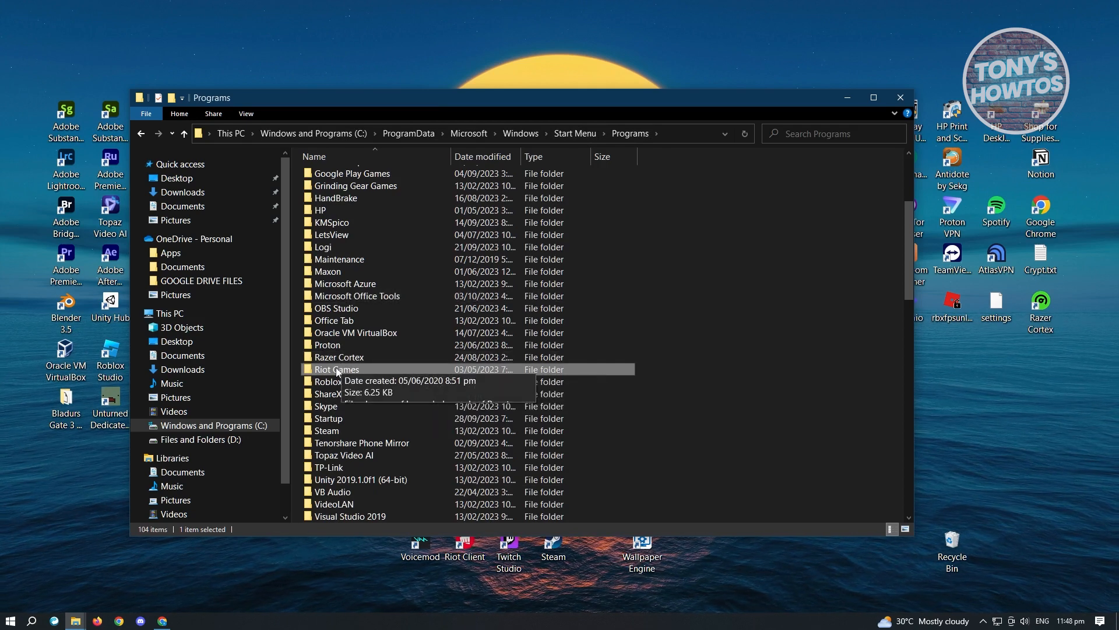
Step: Delete the Riot Games folder from Start Menu Programs and close Explorer
right_click(335, 370)
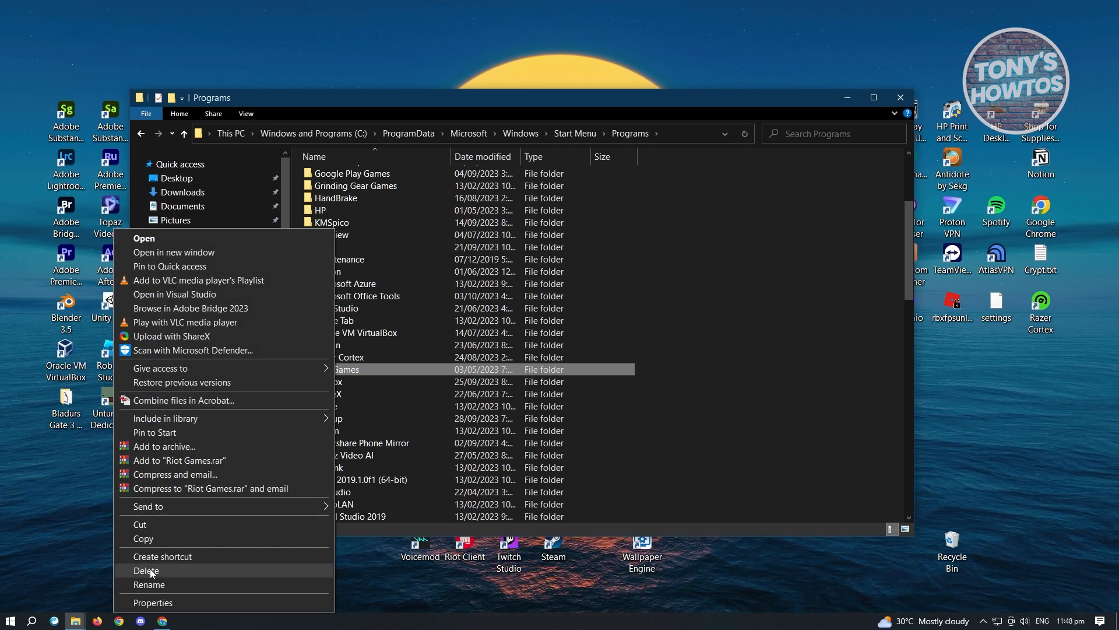
mouse_move(756, 297)
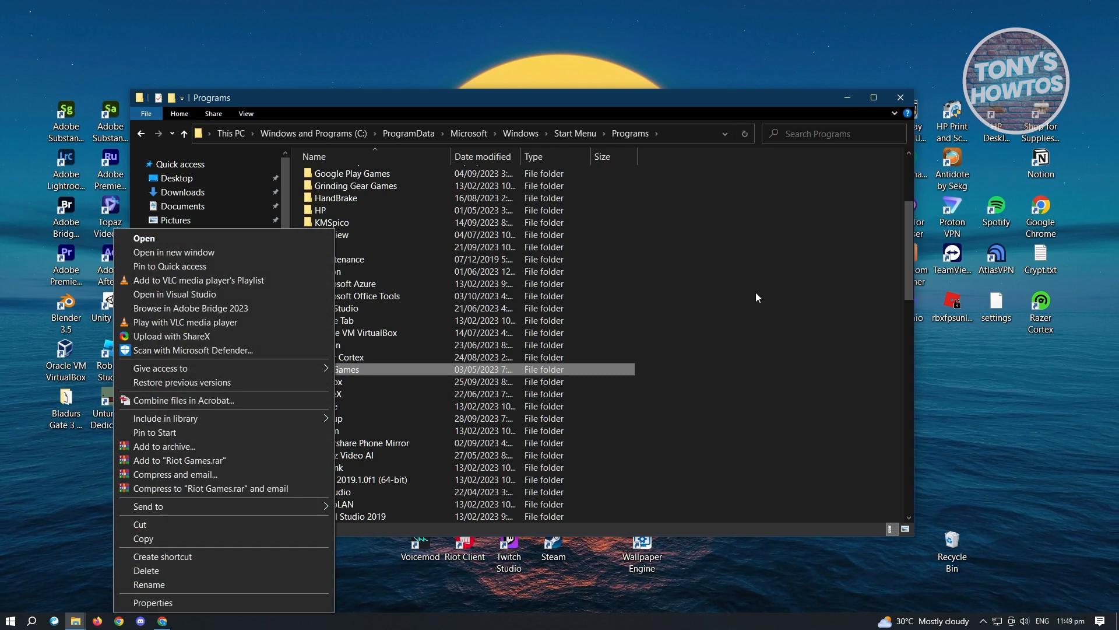
mouse_move(742, 128)
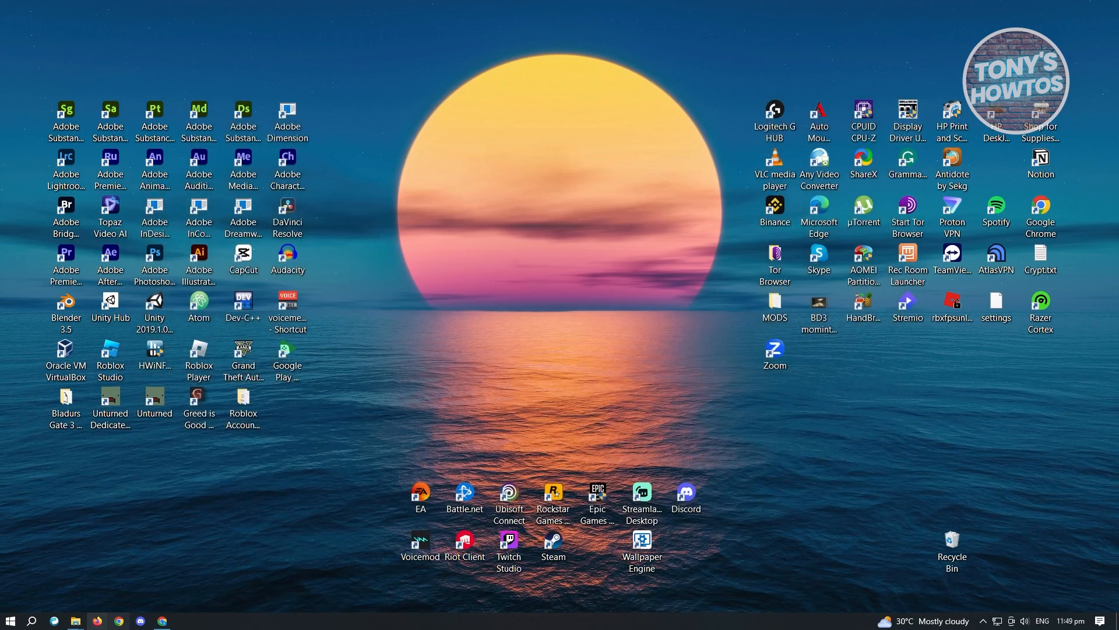
left_click(32, 620)
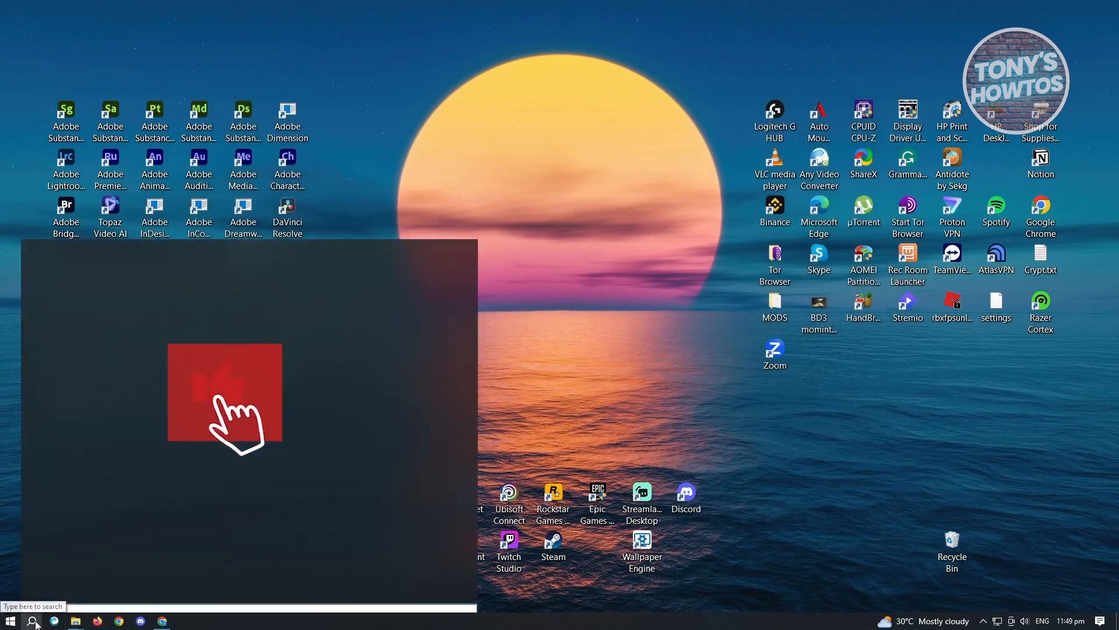
Step: Run 'appdata' and browse into the AppData Local folder
type("run")
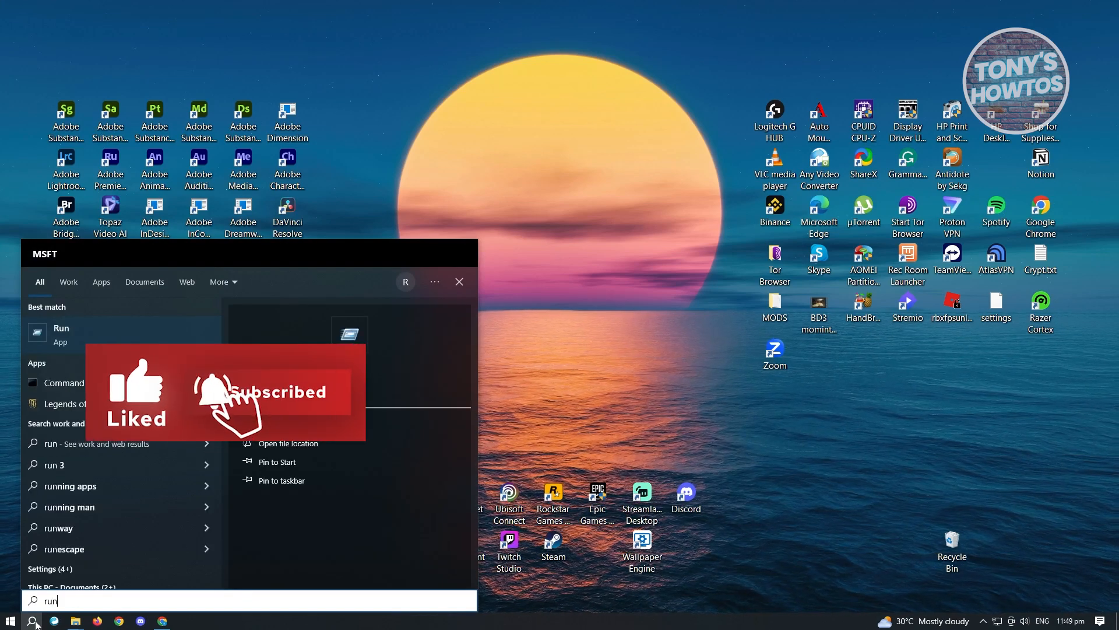
left_click(61, 327)
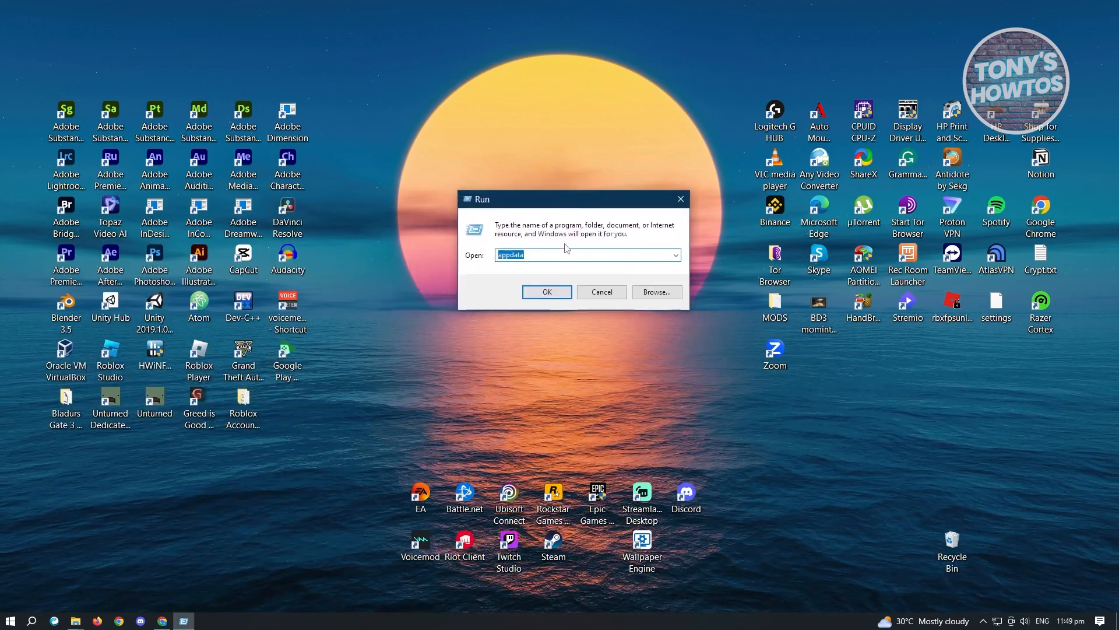
mouse_move(496, 279)
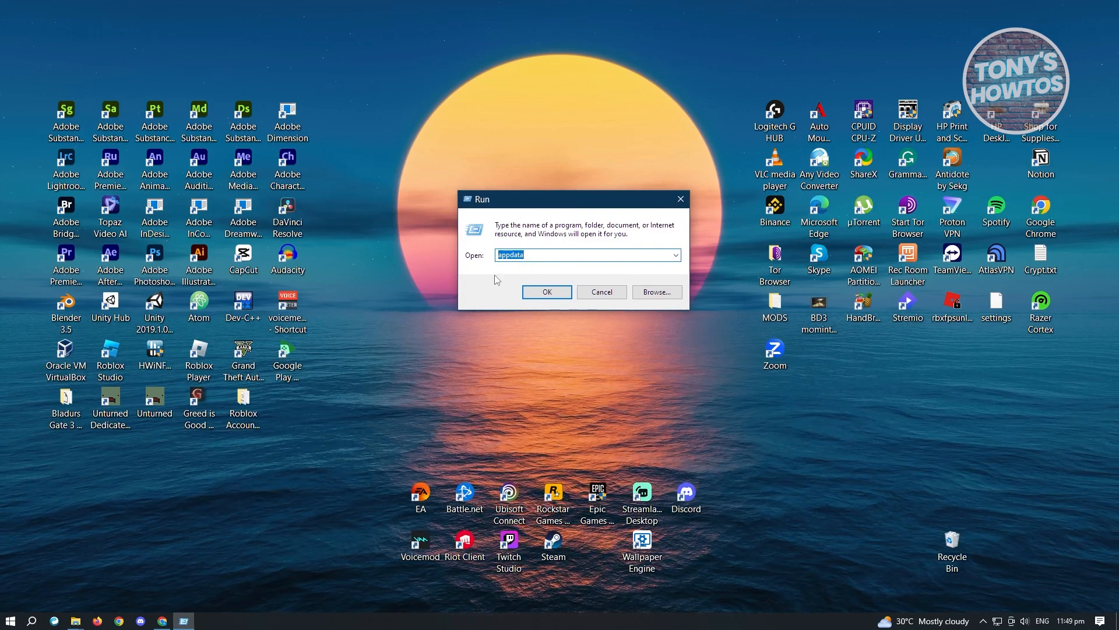
left_click(546, 292)
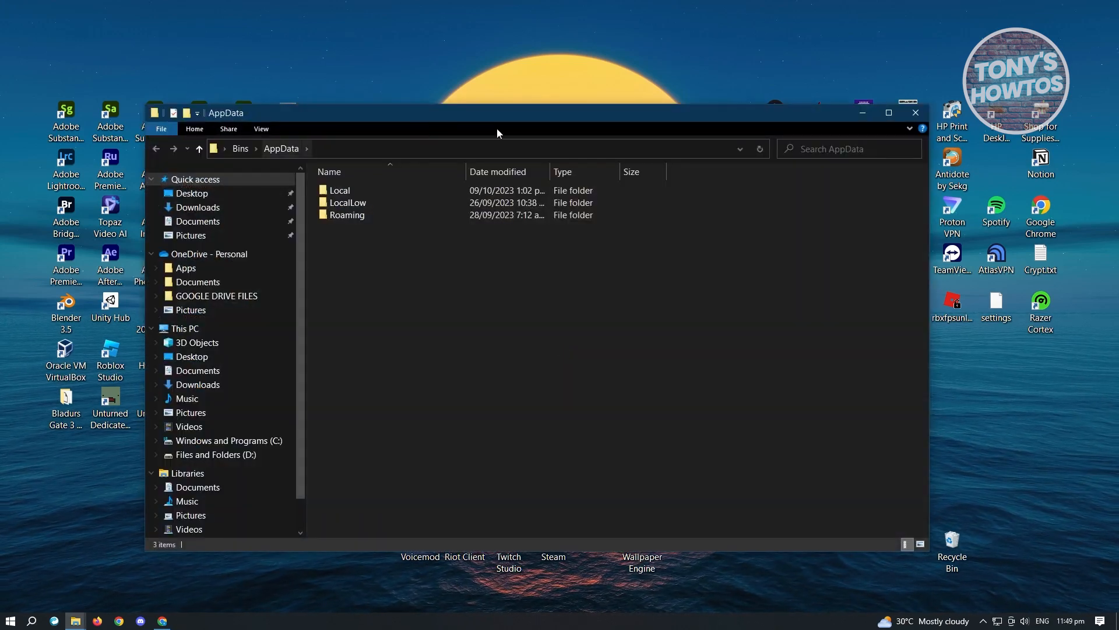
left_click(340, 190)
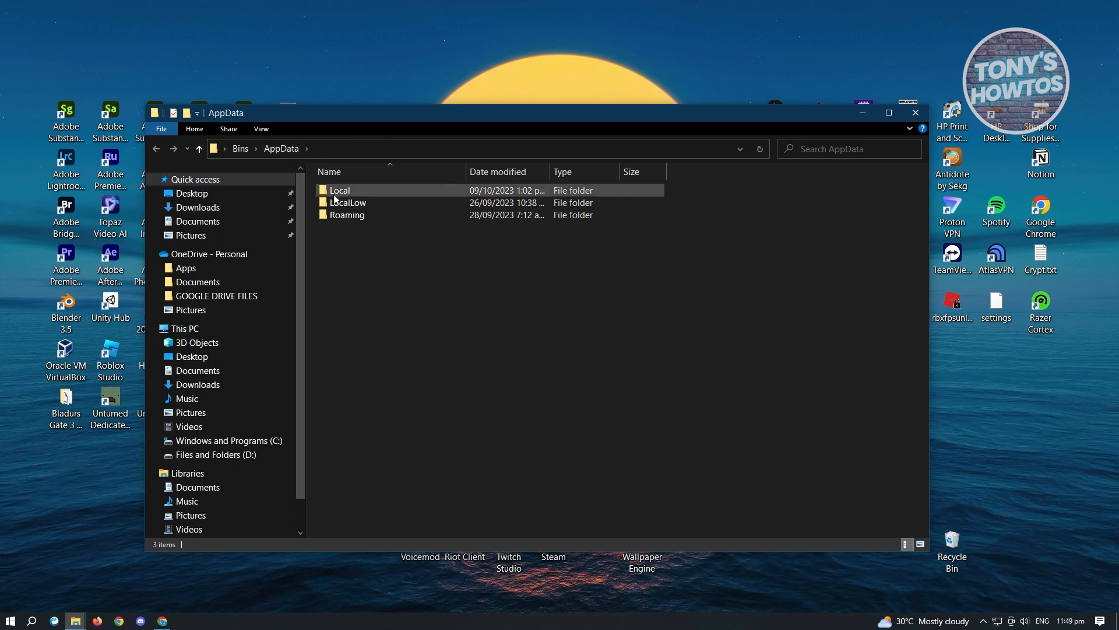
double_click(340, 190)
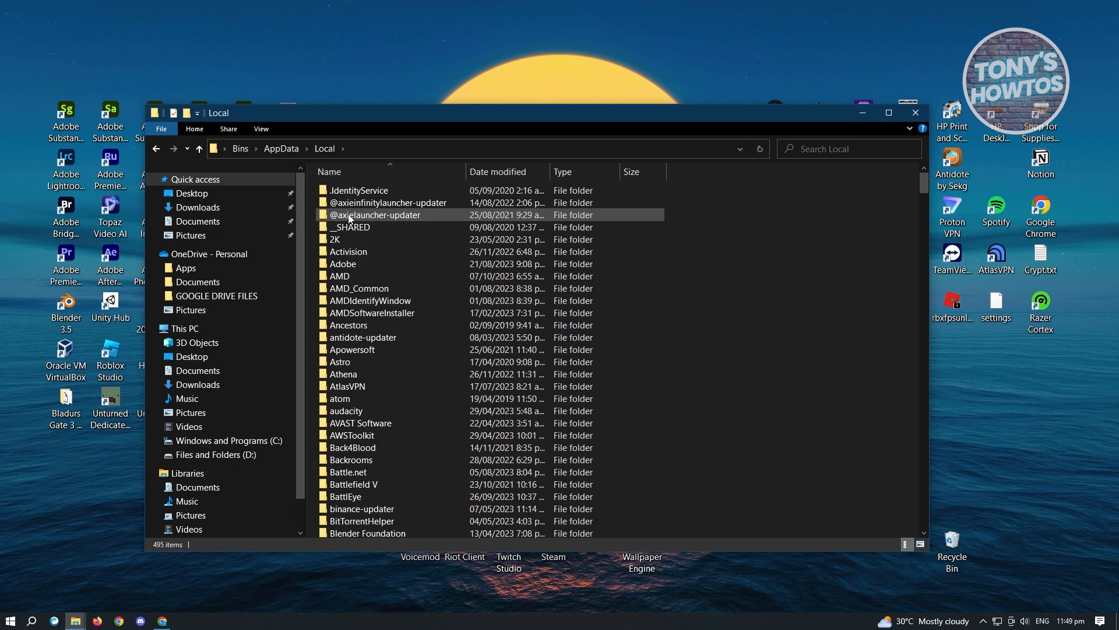
Step: Locate the Riot Games folder in Local and delete it
left_click(371, 300)
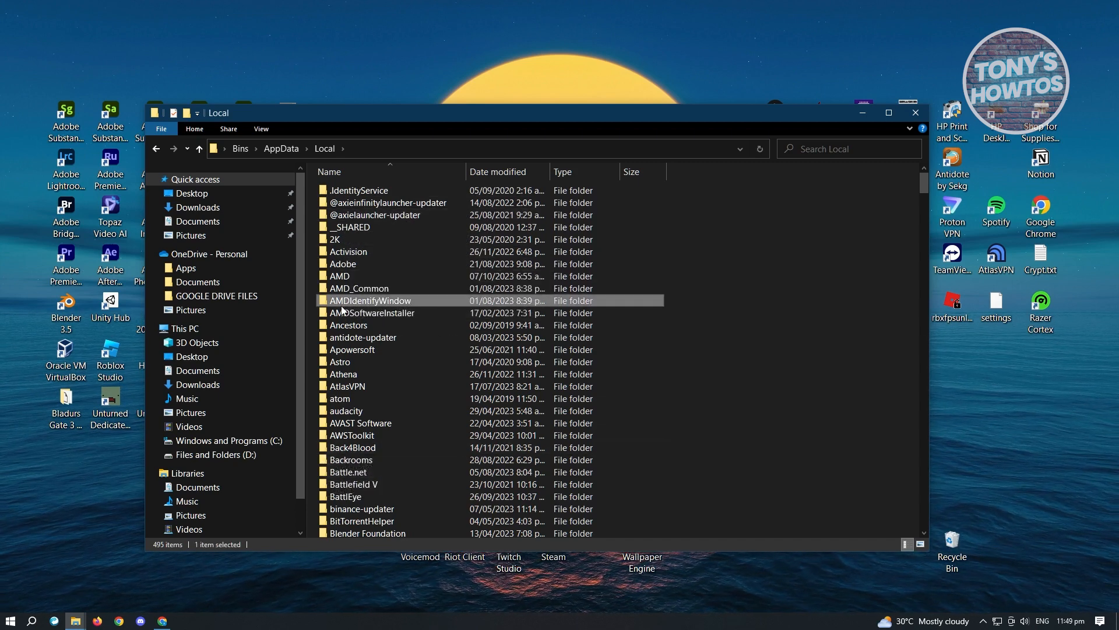
scroll("down", 3)
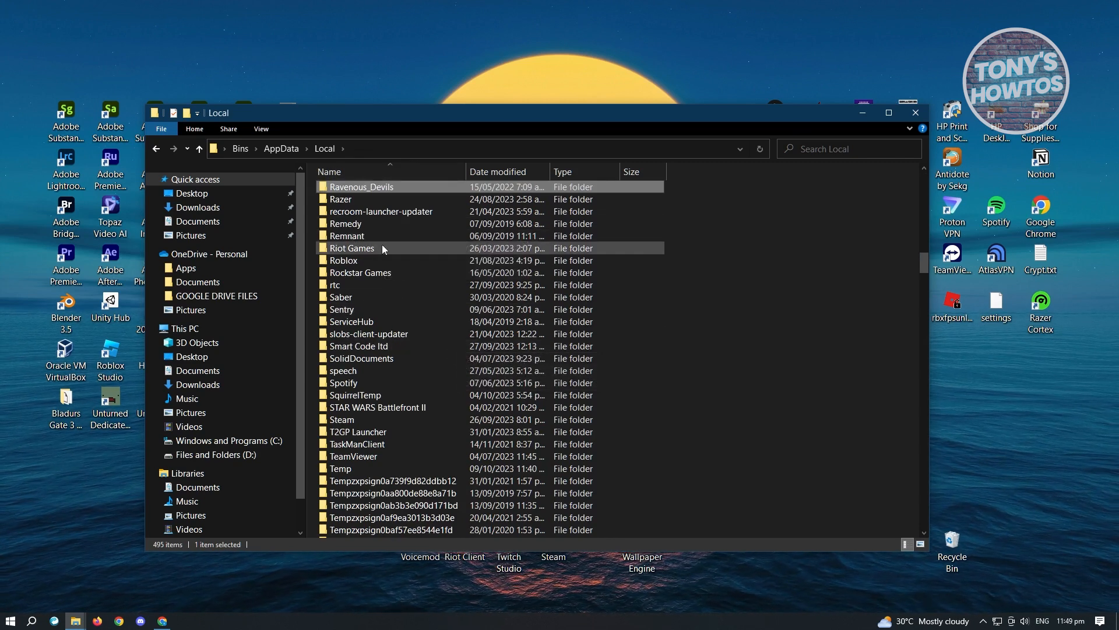
left_click(353, 247)
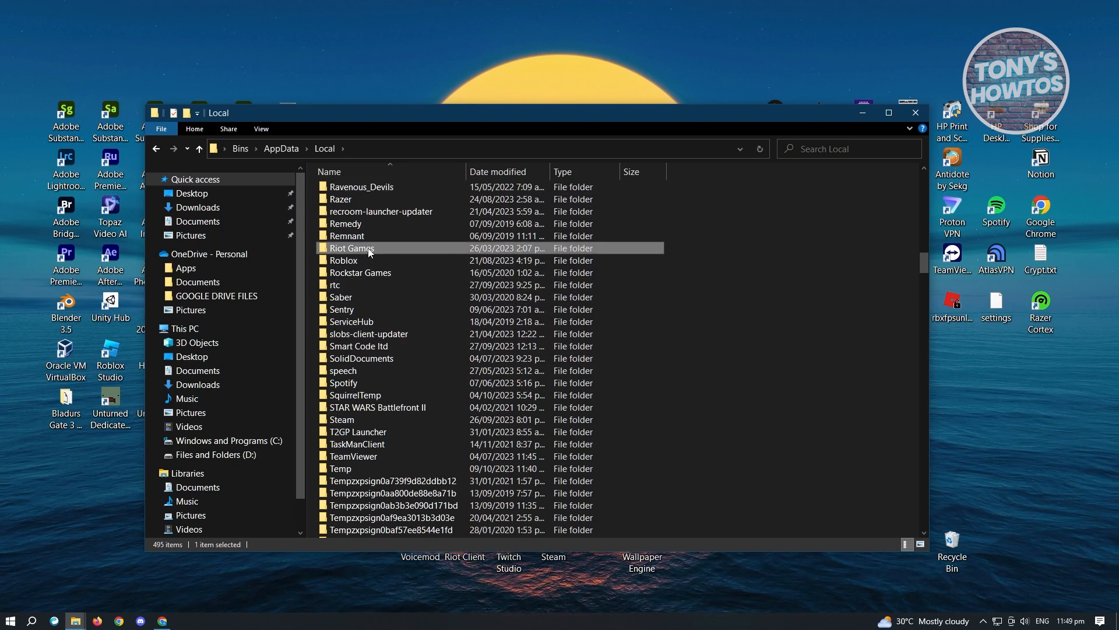
right_click(351, 247)
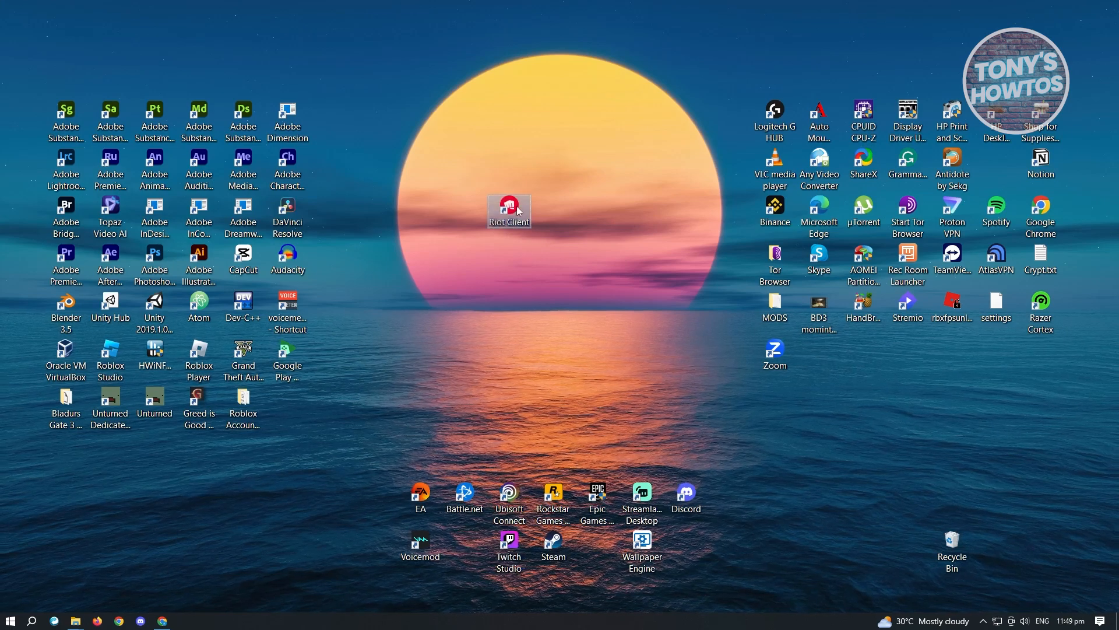
Step: From Riot Client's install location, go up to C: root and delete the Riot Games folder
right_click(509, 211)
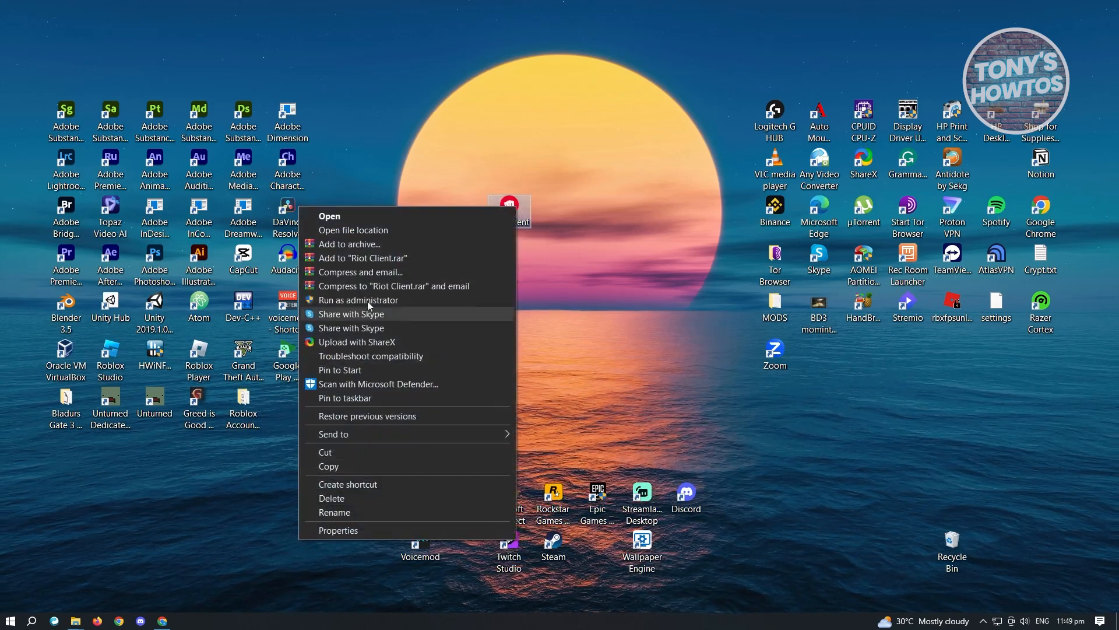
left_click(352, 229)
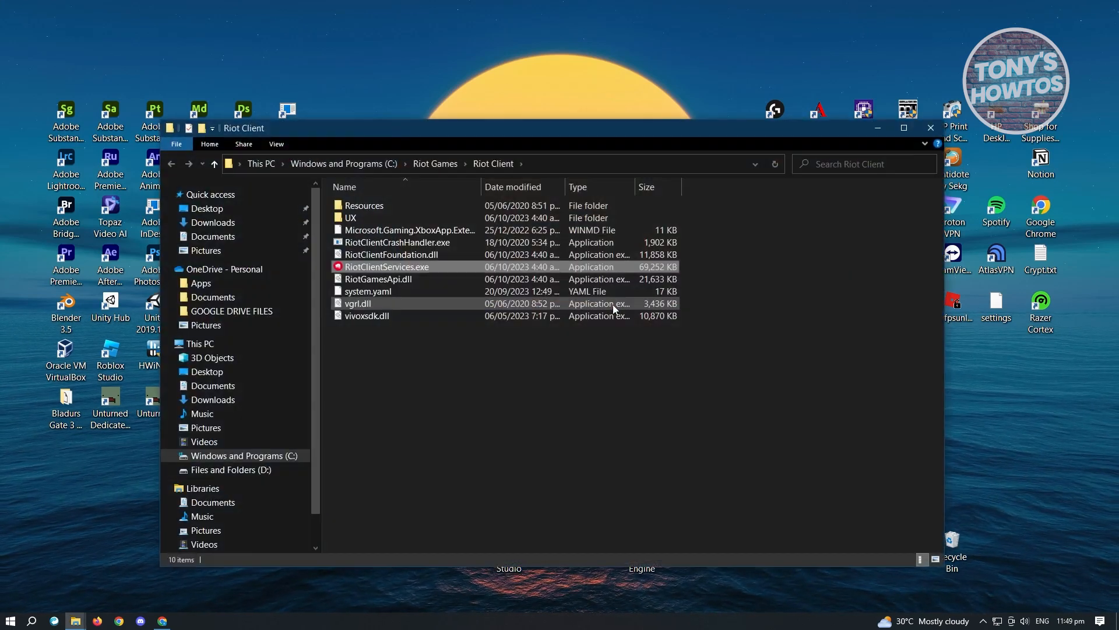
left_click(387, 266)
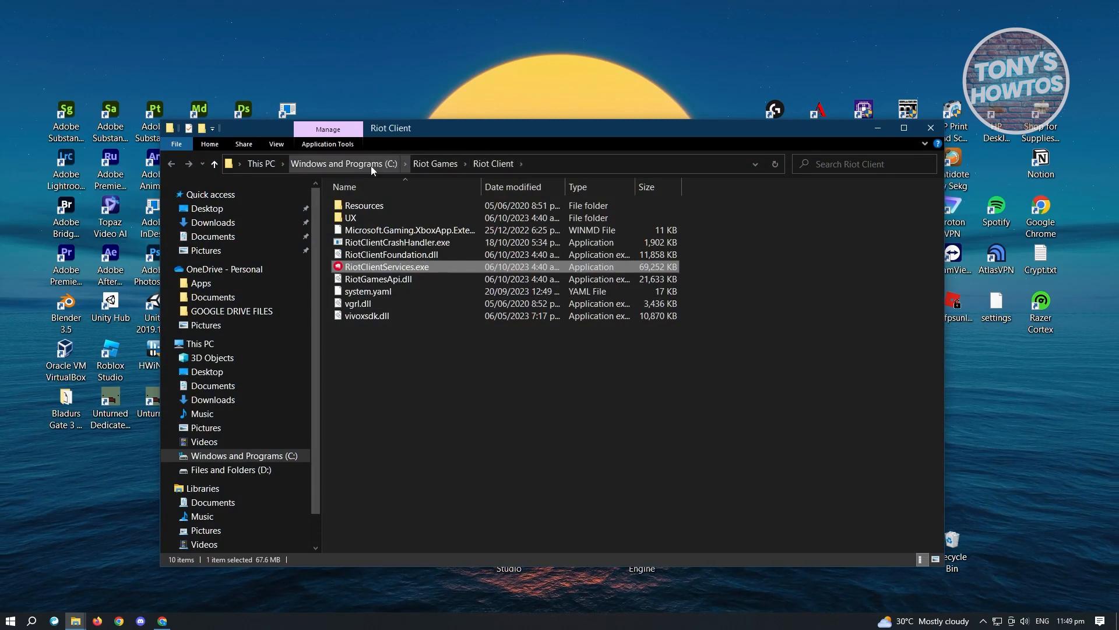
left_click(343, 163)
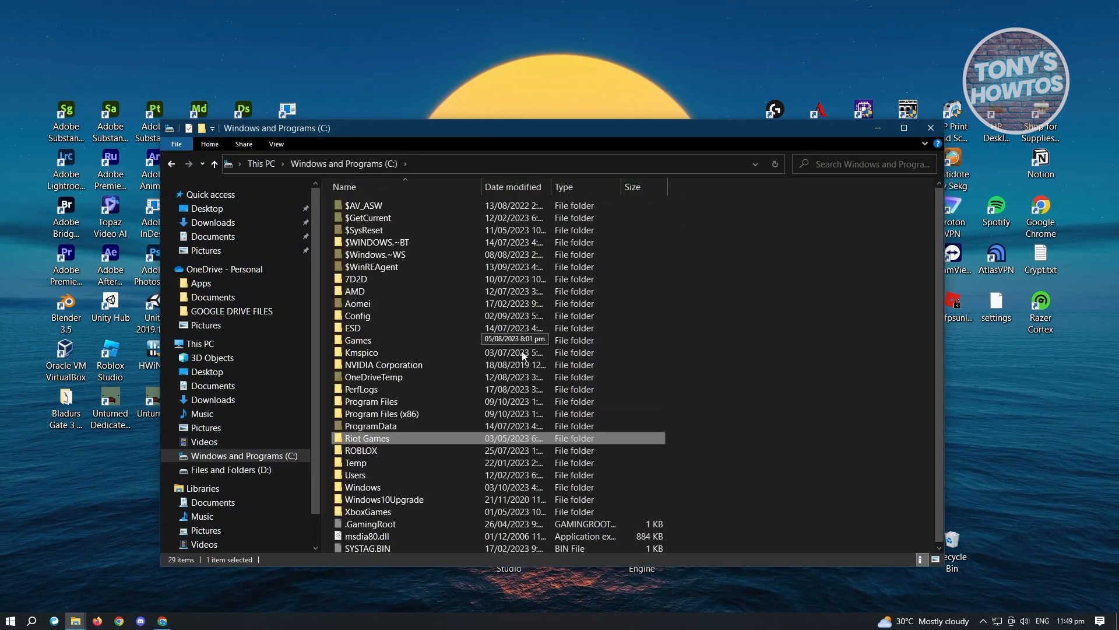
right_click(367, 437)
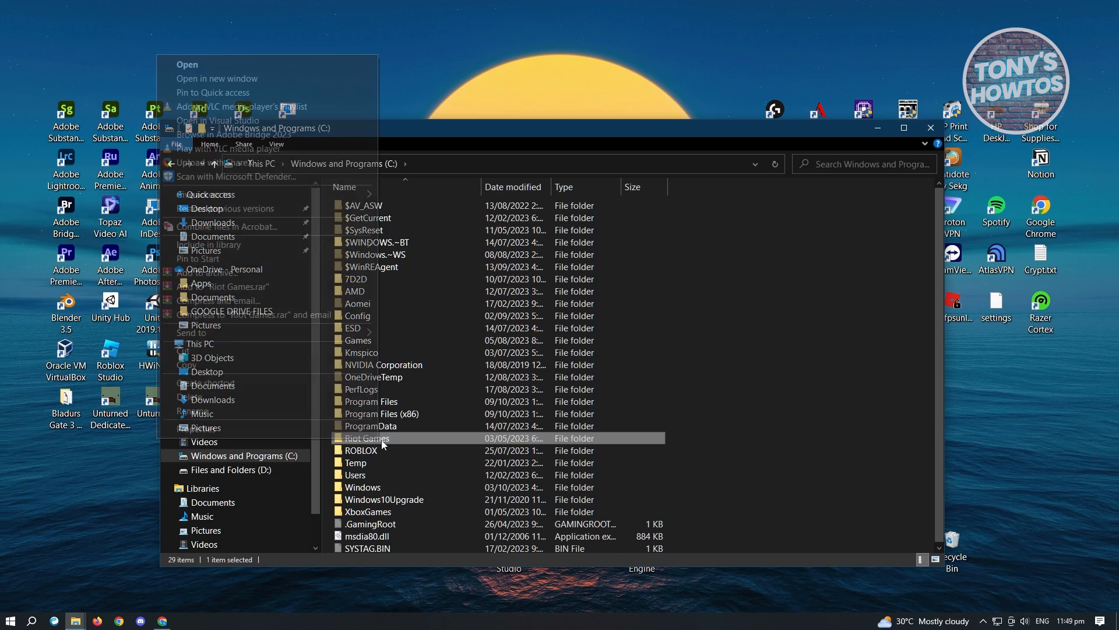